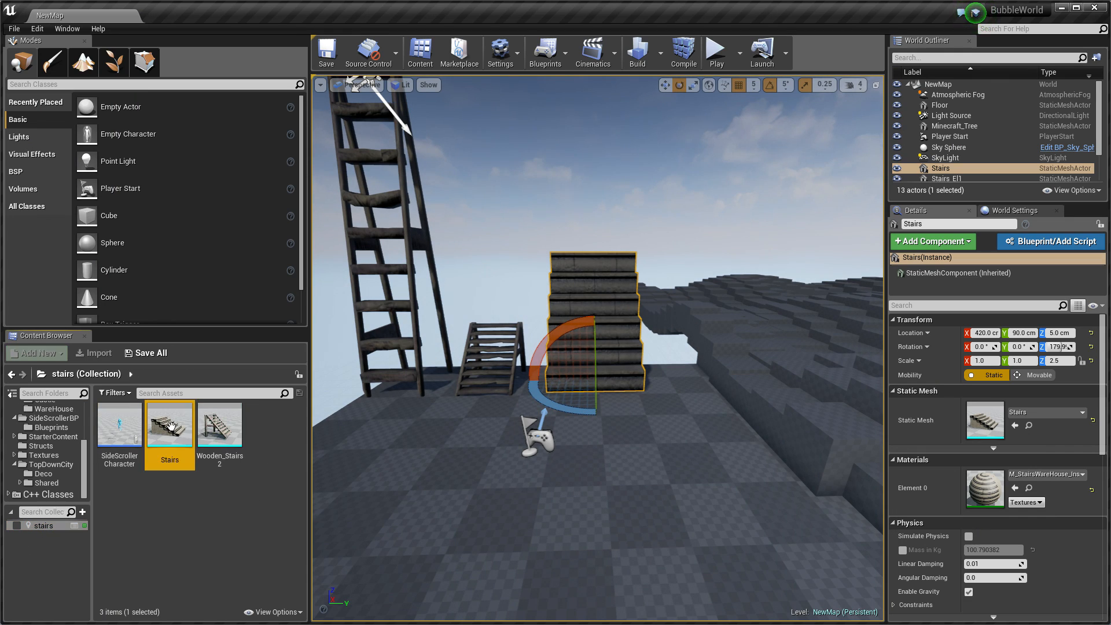
Step: Inspect the Stairs mesh and its collision settings
double_click(169, 423)
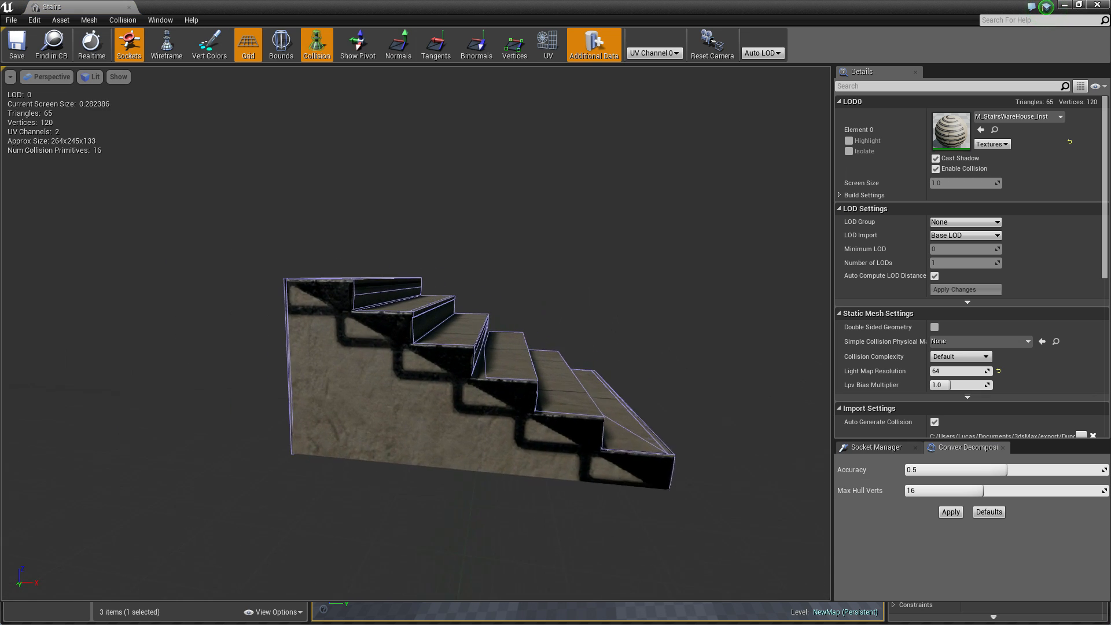
scroll("down", 3)
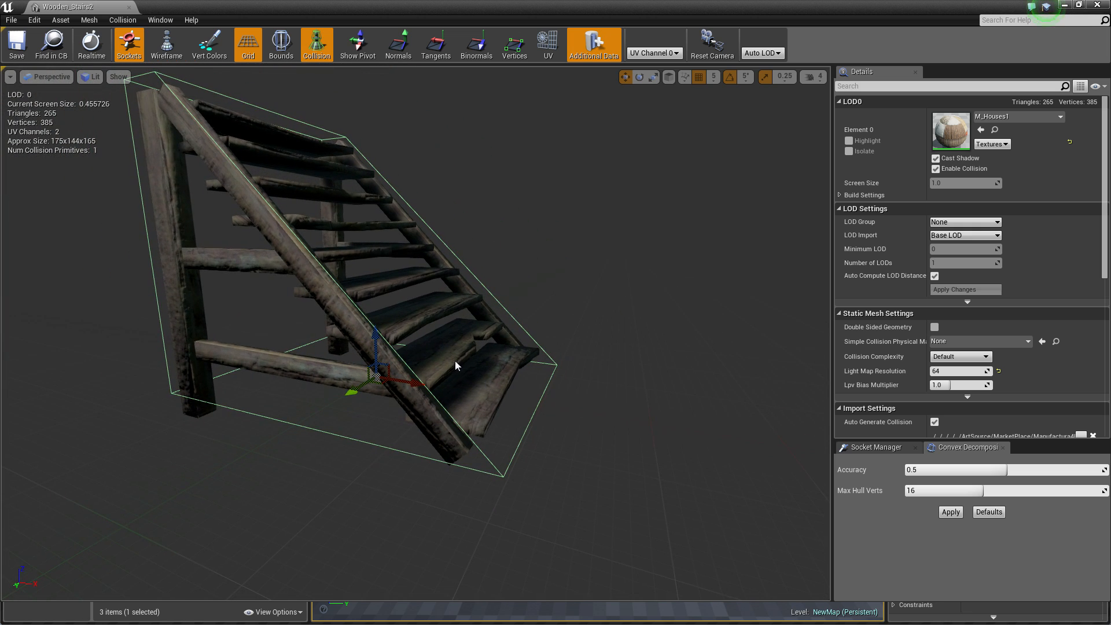
mouse_move(275, 159)
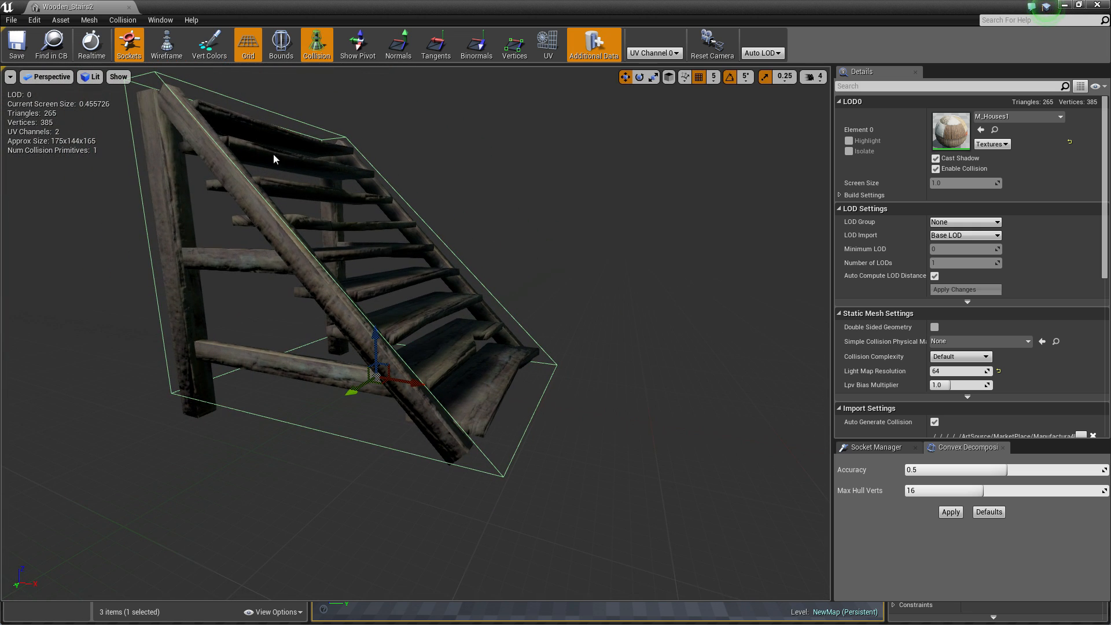
mouse_move(844, 40)
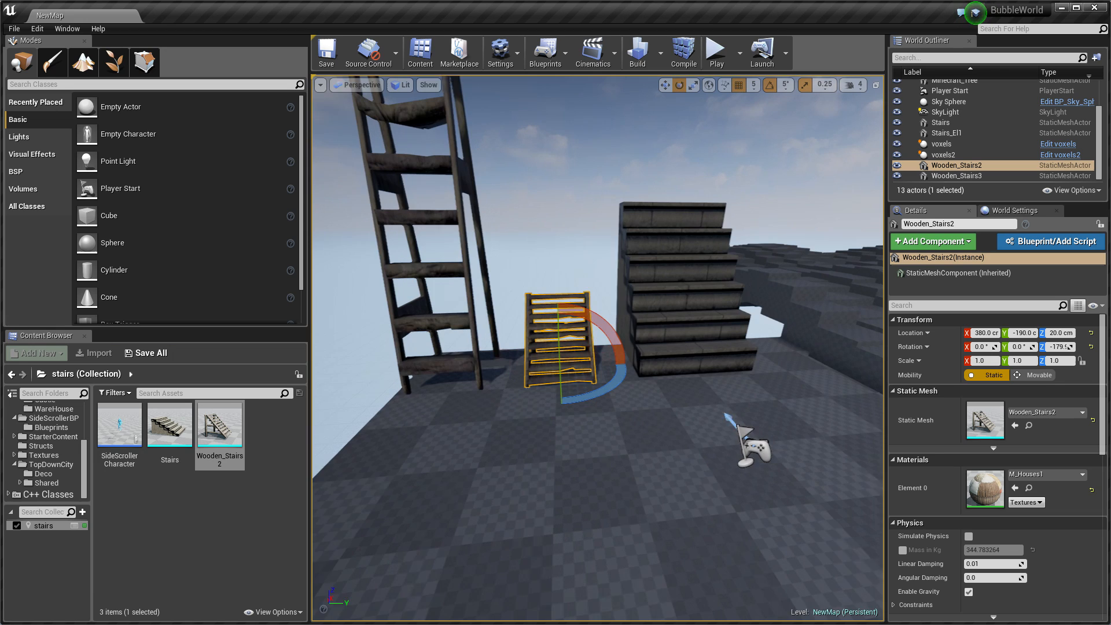
Step: Set the SideScrollerCharacter's CharacterMovement Max Step Height to 100 and return to NewMap
left_click(119, 424)
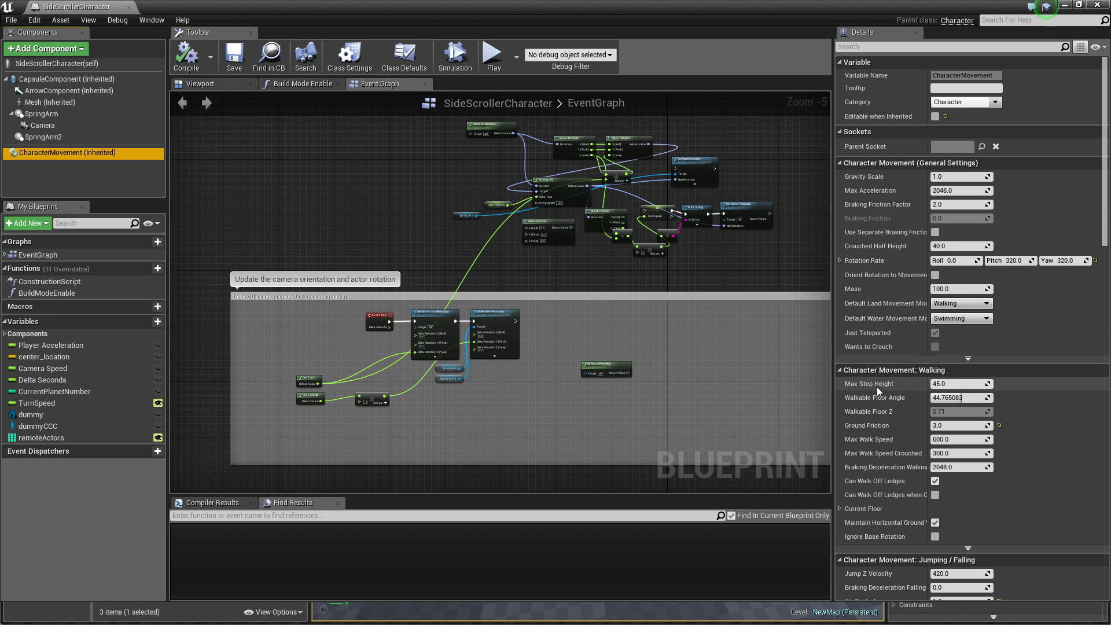
left_click(960, 383)
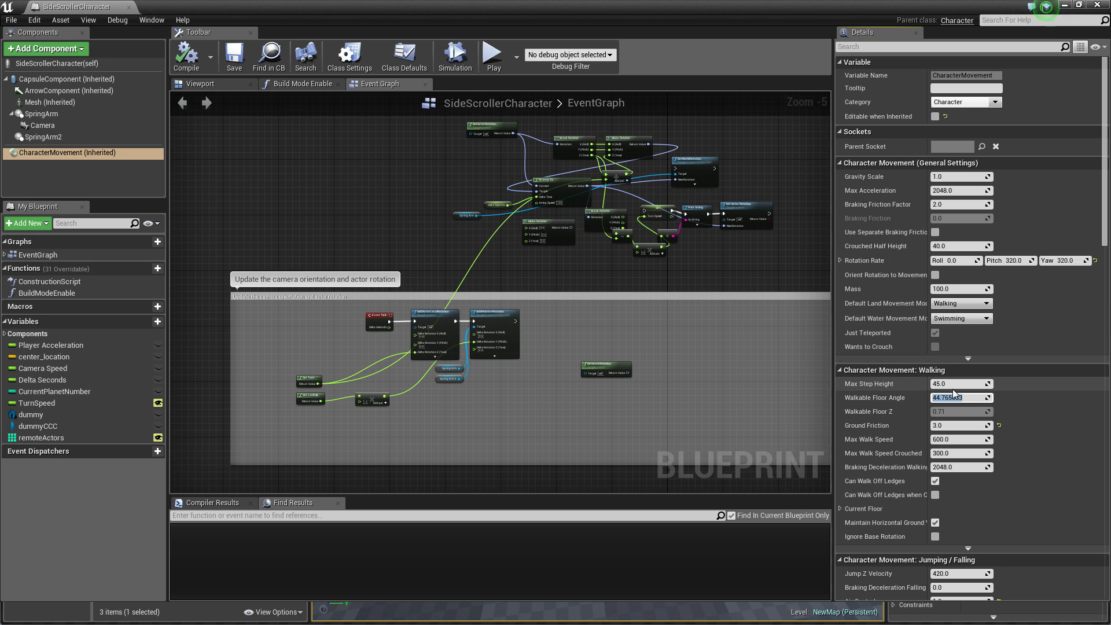
type("100")
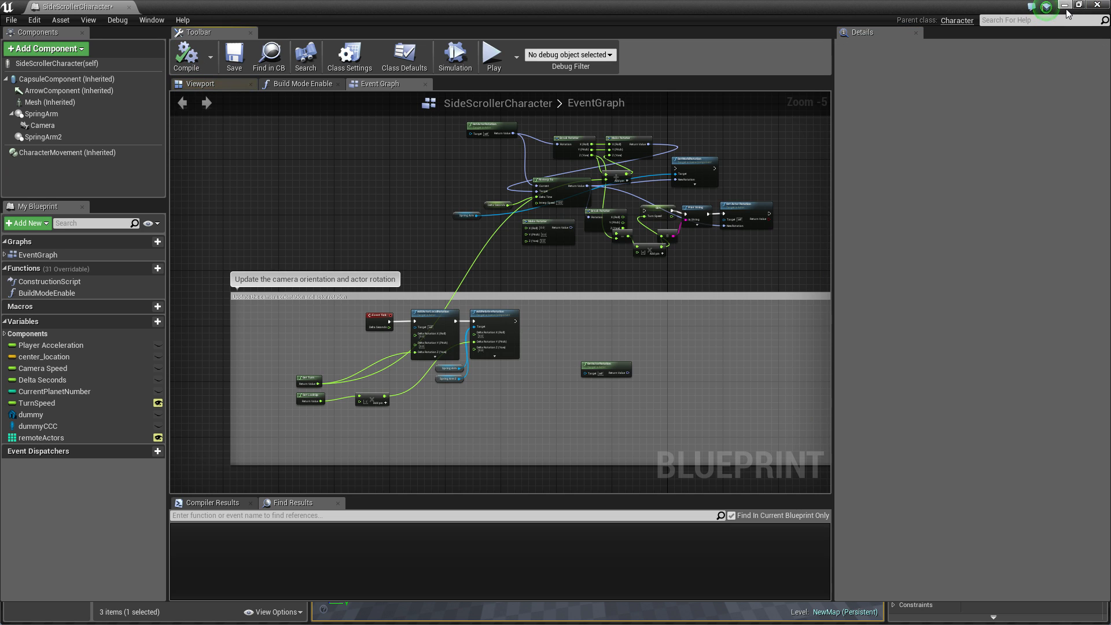
left_click(50, 15)
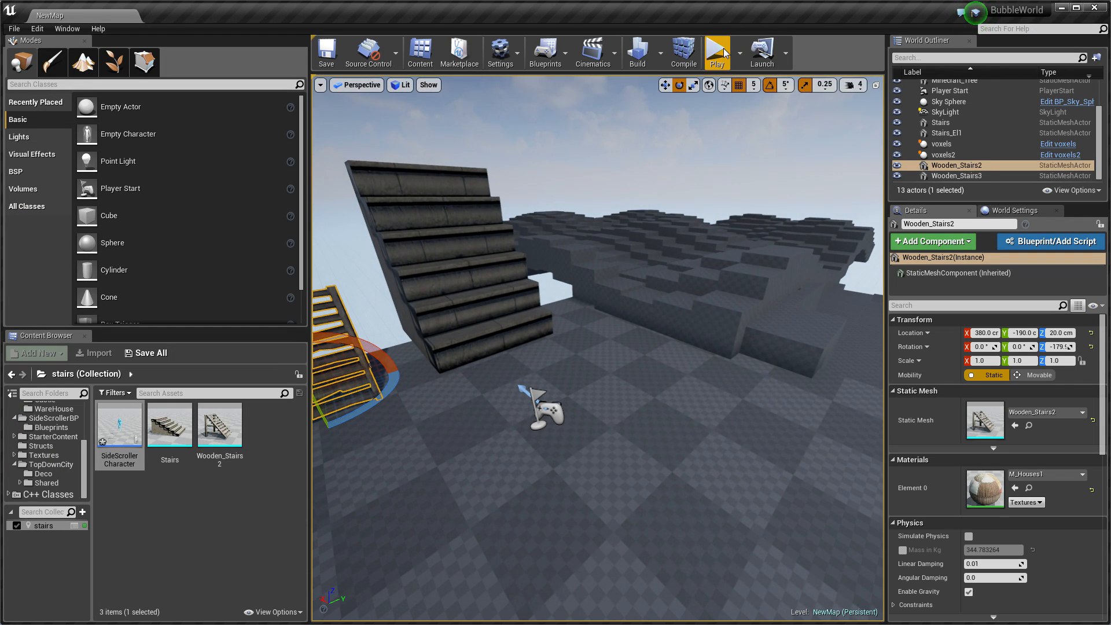
Step: Play NewMap to test whether the character climbs the stairs
left_click(717, 52)
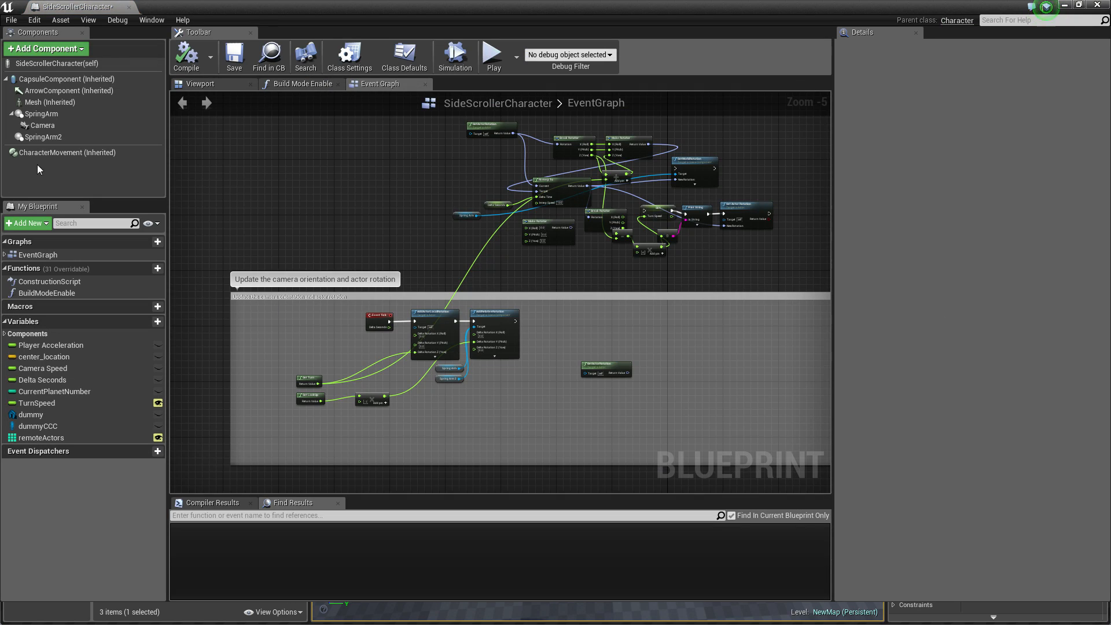
Step: Set CharacterMovement's Walkable Floor Angle to 80 and play NewMap to test climbing
left_click(68, 152)
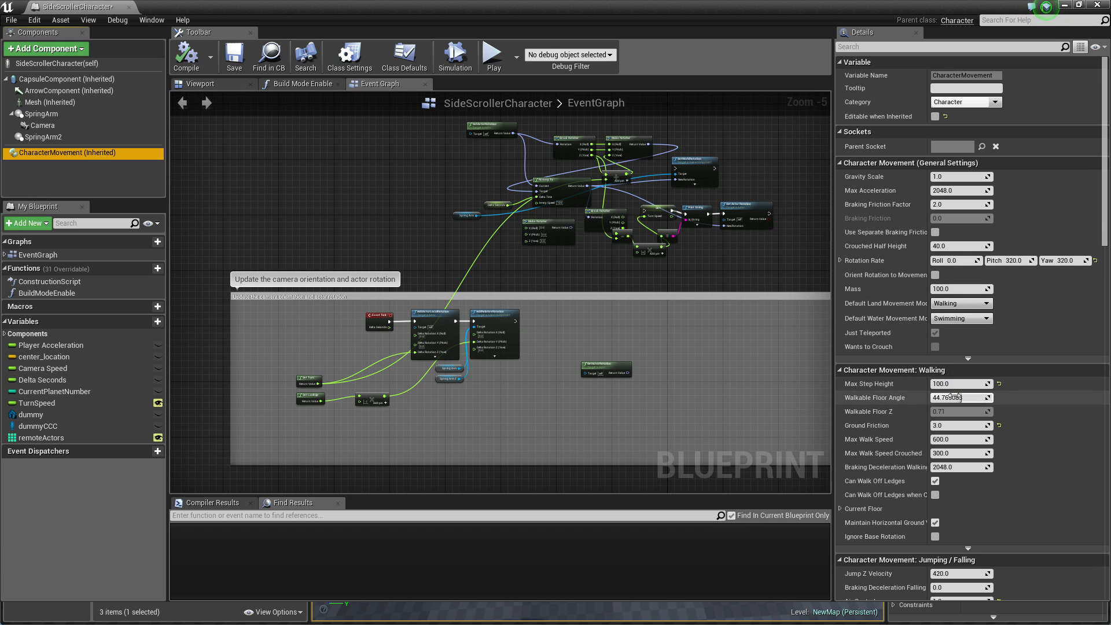
type("80")
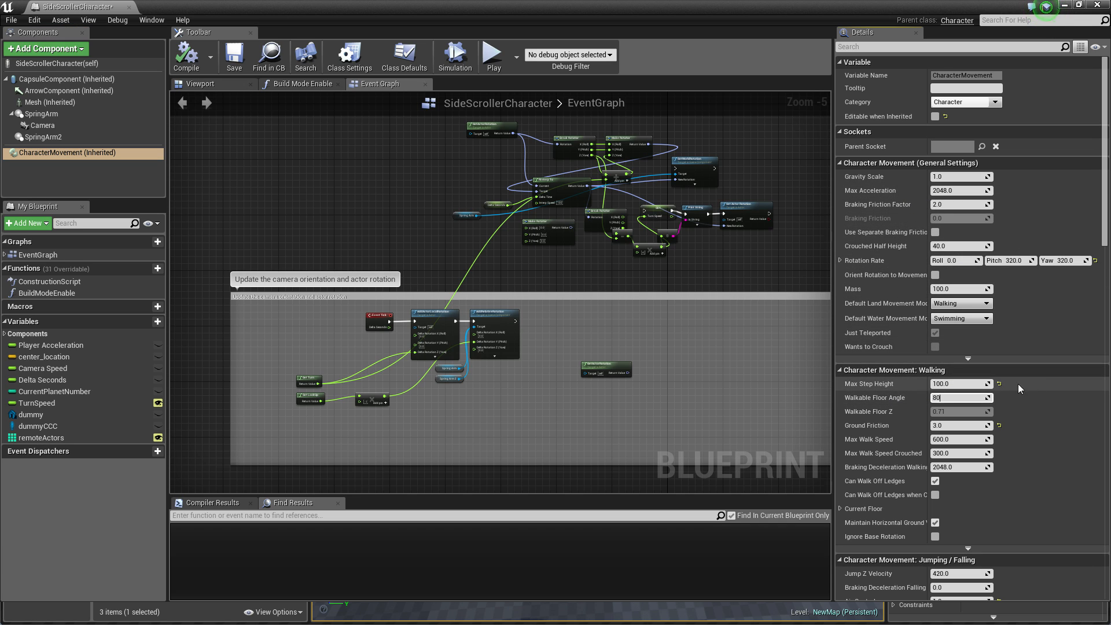
left_click(234, 57)
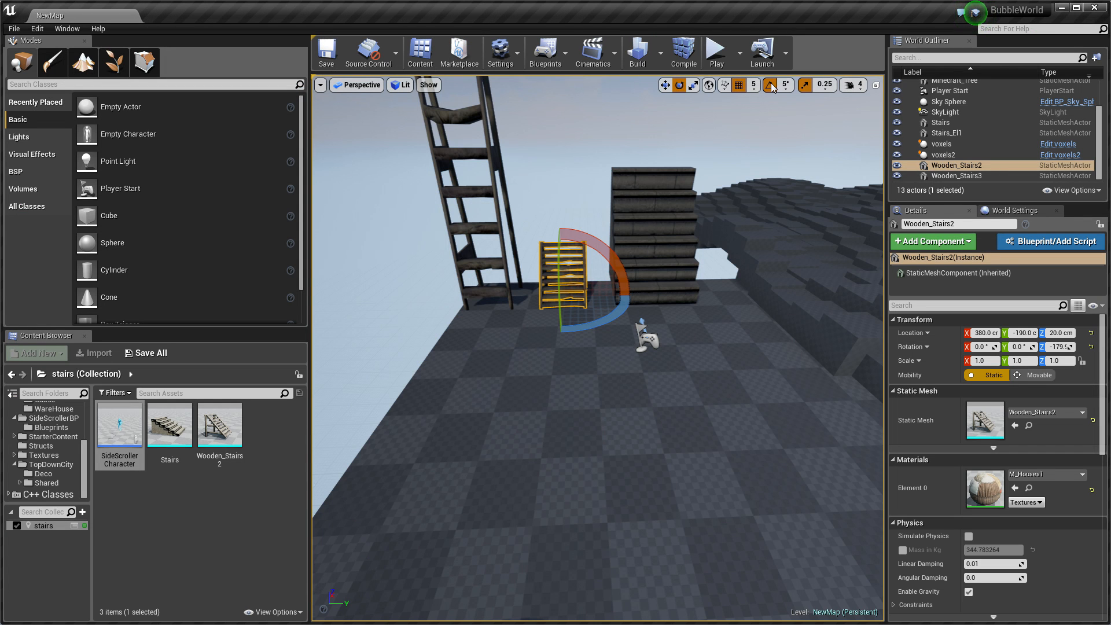
left_click(715, 52)
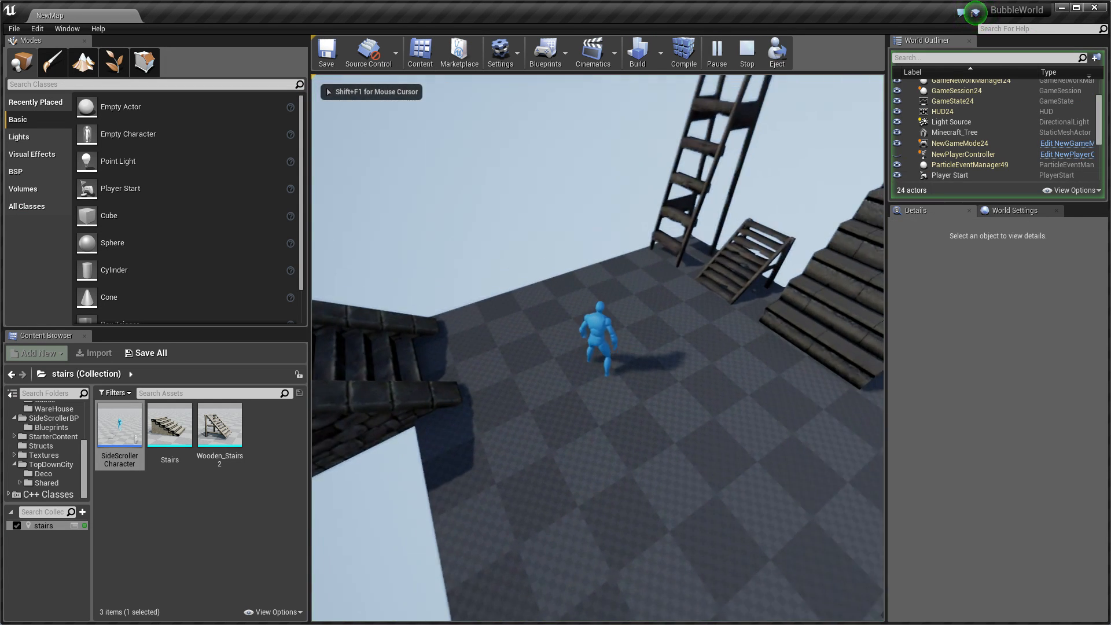